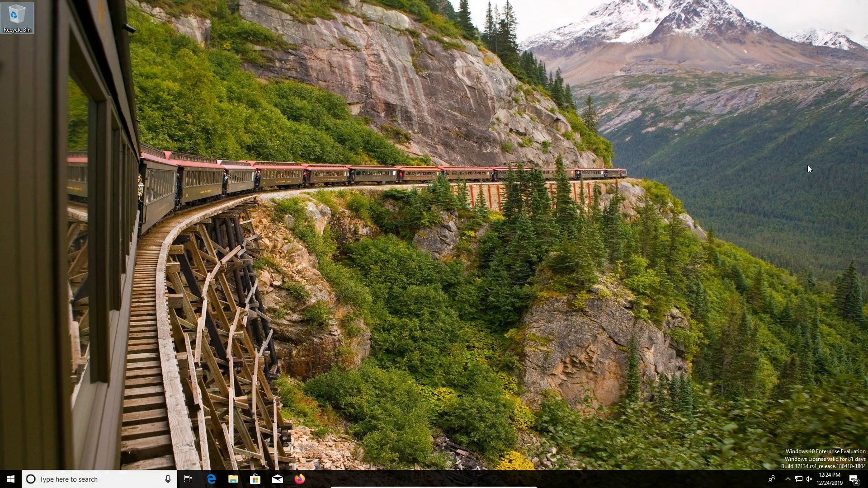
{"action": "mouse_move", "coordinate": [10, 478]}
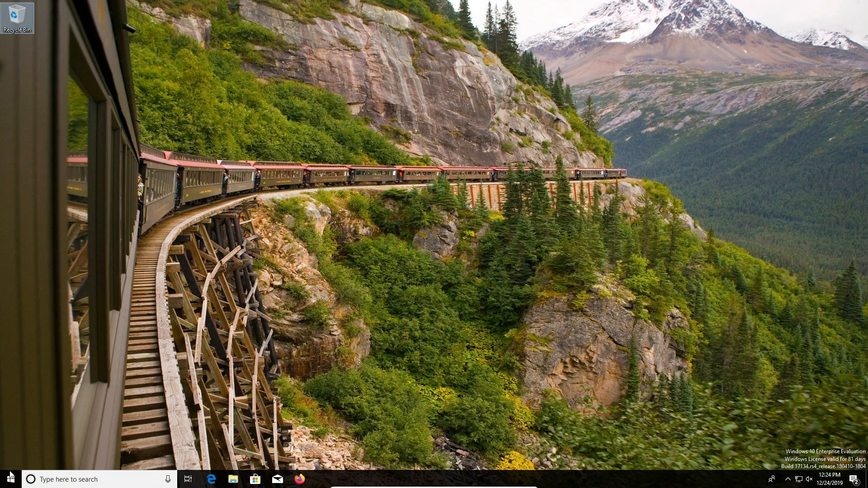
- Search for msconfig and run System Configuration as administrator
{"action": "left_click", "coordinate": [9, 478]}
{"action": "type", "text": "m"}
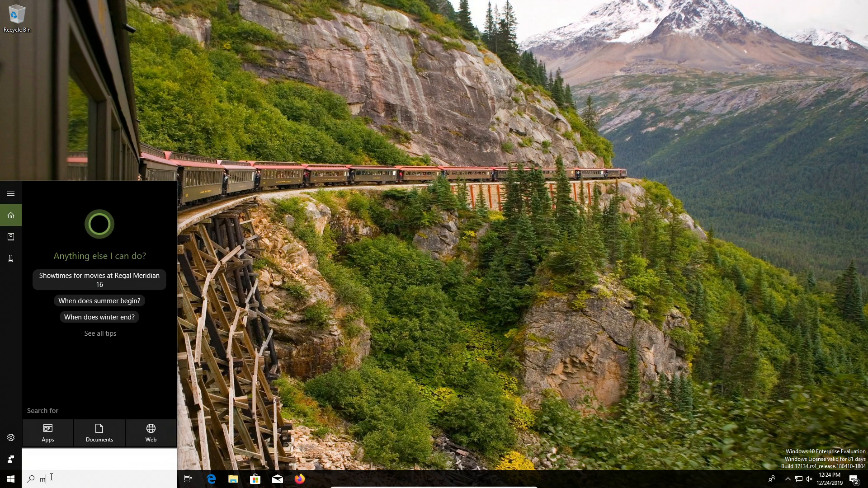
{"action": "type", "text": "sconfig"}
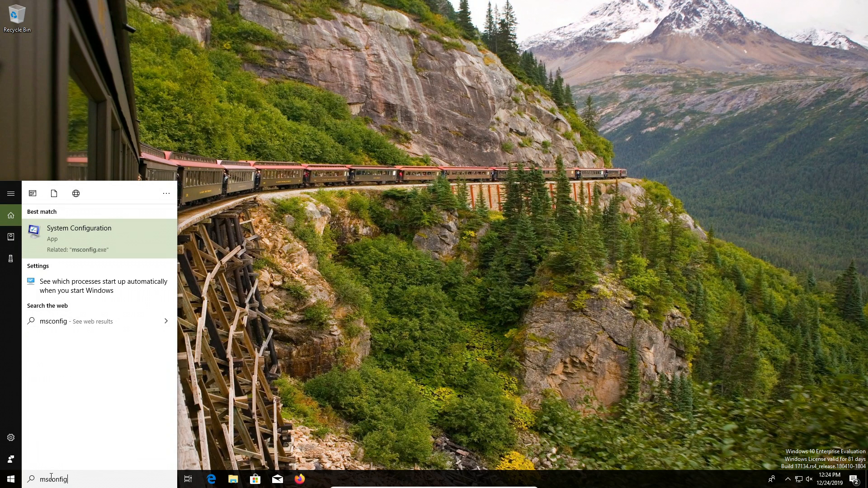
{"action": "mouse_move", "coordinate": [79, 238]}
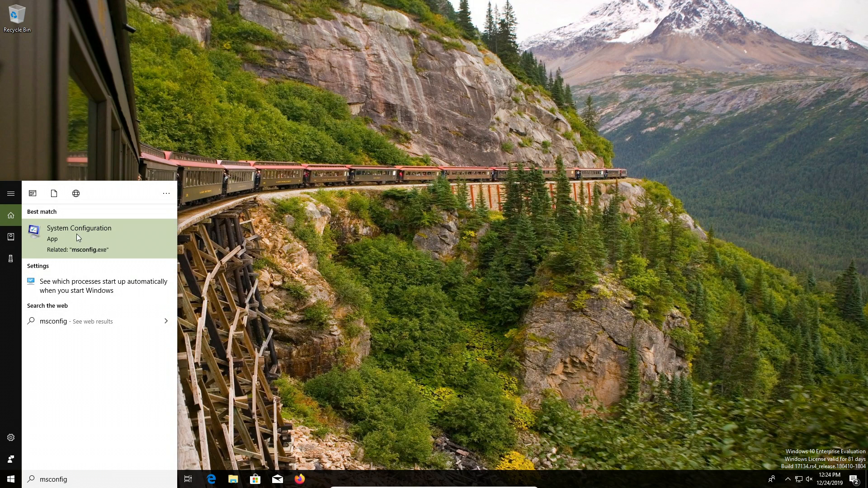
{"action": "right_click", "coordinate": [79, 228]}
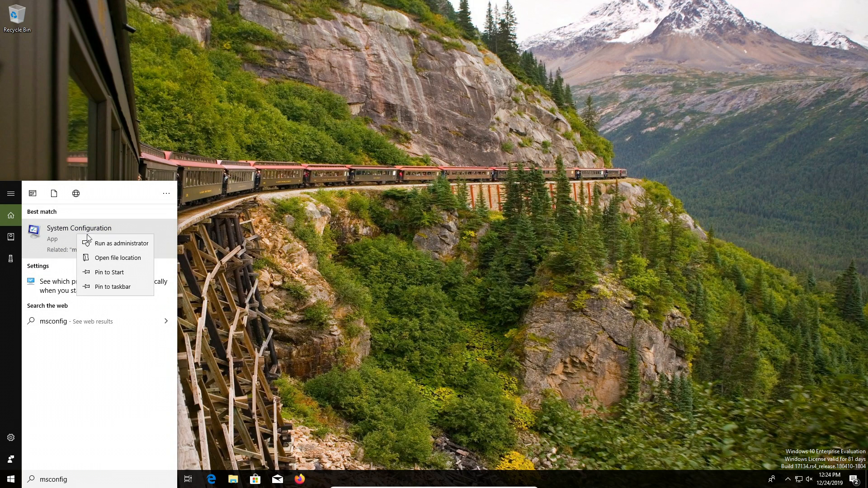
{"action": "mouse_move", "coordinate": [116, 243]}
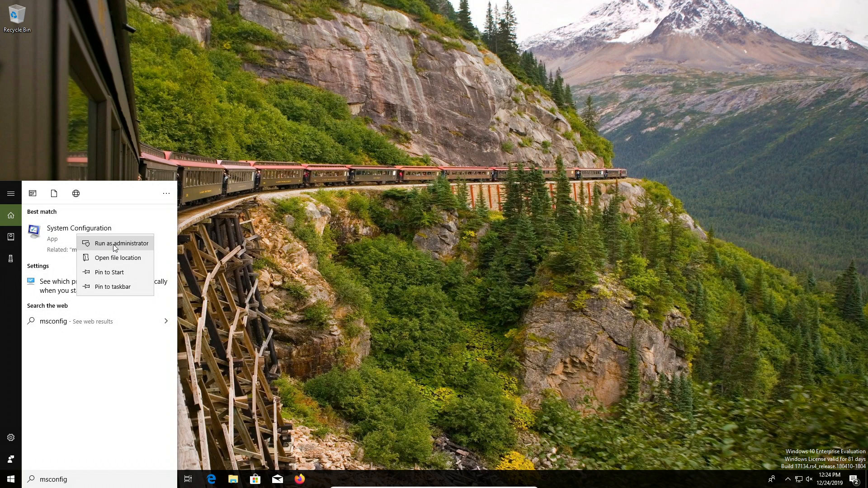
{"action": "left_click", "coordinate": [116, 243]}
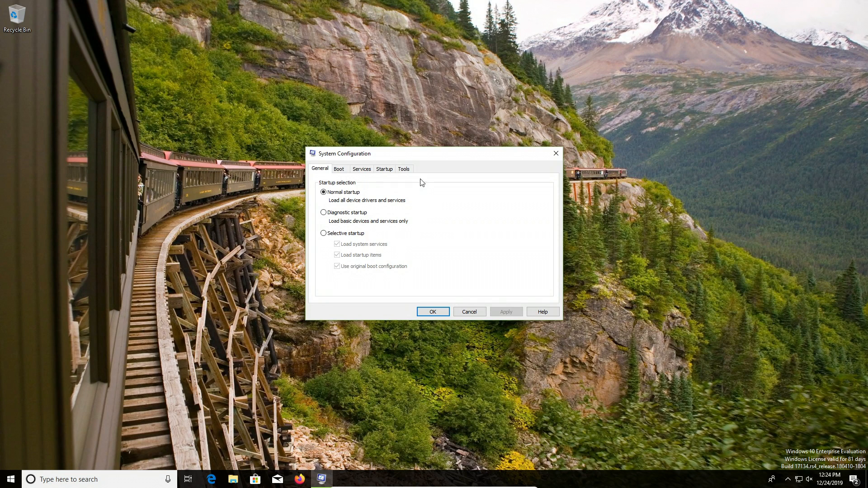
- On the Boot tab, enable Safe boot with the Network option and apply it
{"action": "left_click", "coordinate": [338, 169]}
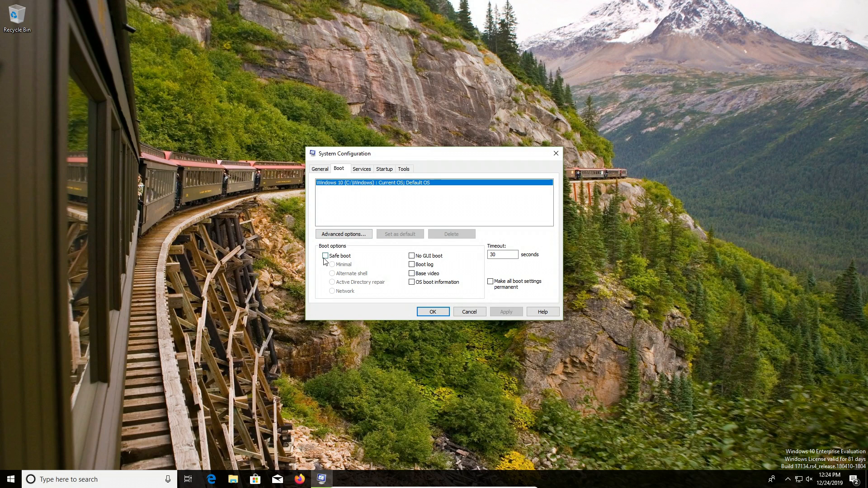
{"action": "left_click", "coordinate": [325, 255]}
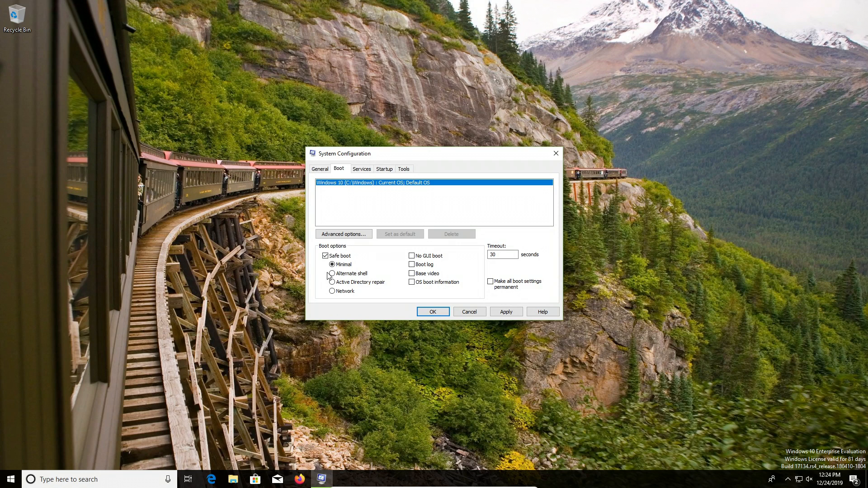
{"action": "left_click", "coordinate": [331, 291]}
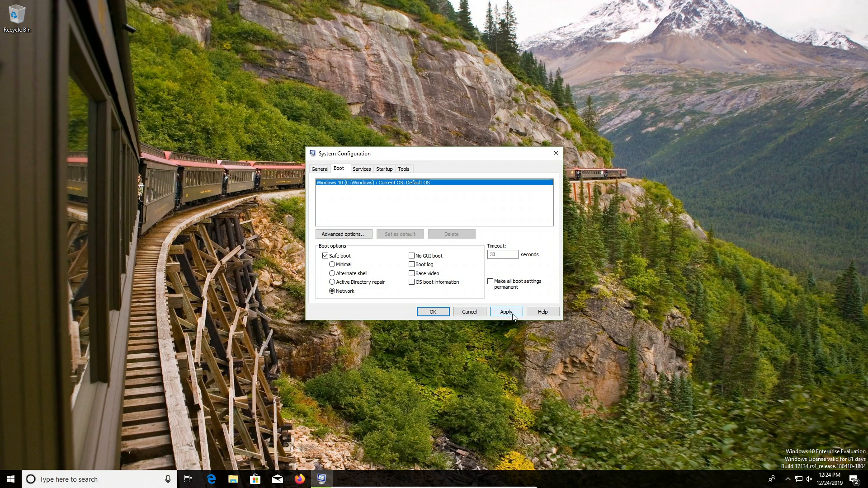
{"action": "left_click", "coordinate": [504, 311]}
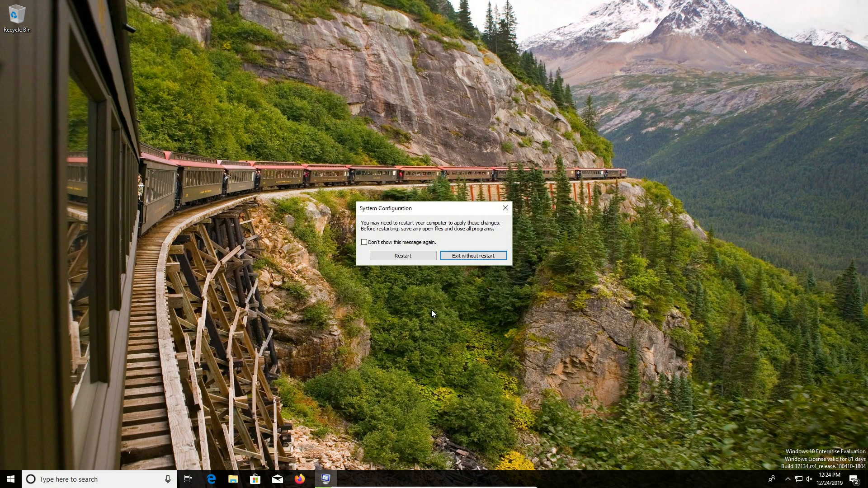
- Accept the restart prompt so Windows reboots into Safe Mode with Networking
{"action": "left_click", "coordinate": [403, 255]}
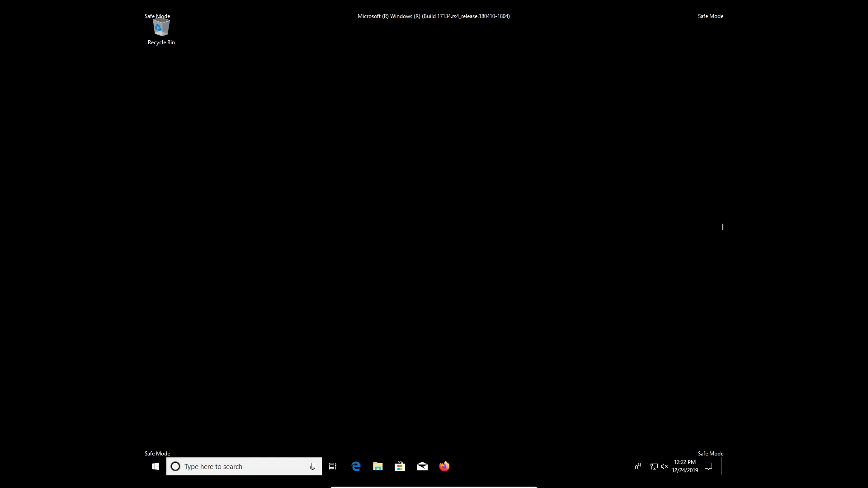
{"action": "mouse_move", "coordinate": [515, 275]}
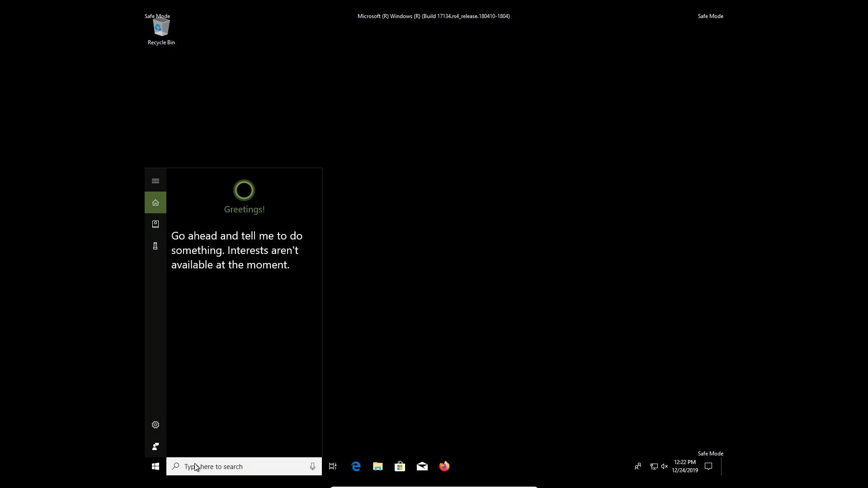
- From Safe Mode, search msconfig and run System Configuration as administrator
{"action": "type", "text": "msconfig"}
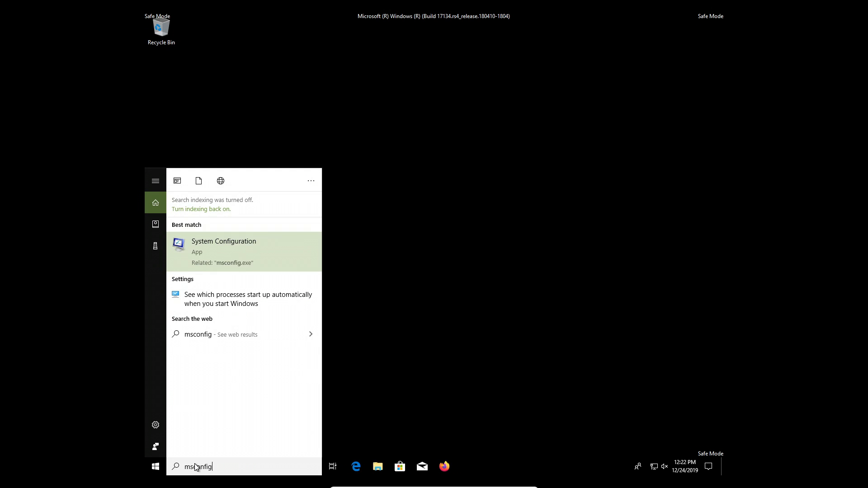
{"action": "mouse_move", "coordinate": [229, 251]}
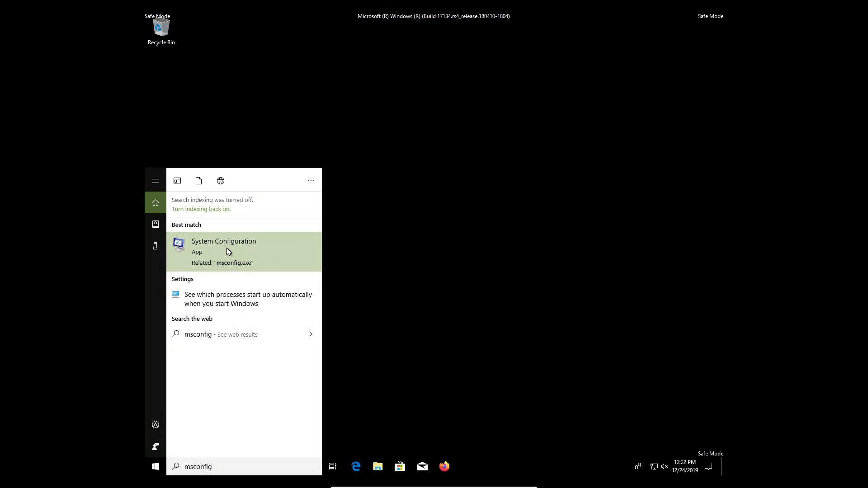
{"action": "right_click", "coordinate": [224, 249]}
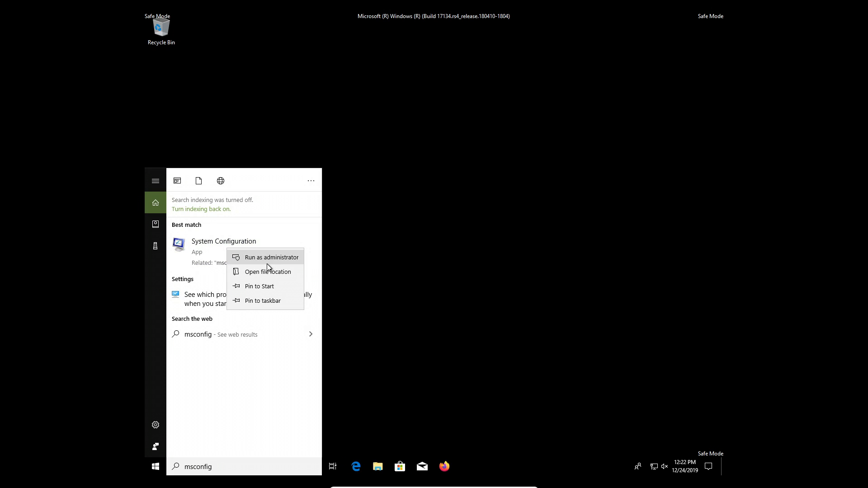
{"action": "left_click", "coordinate": [272, 257]}
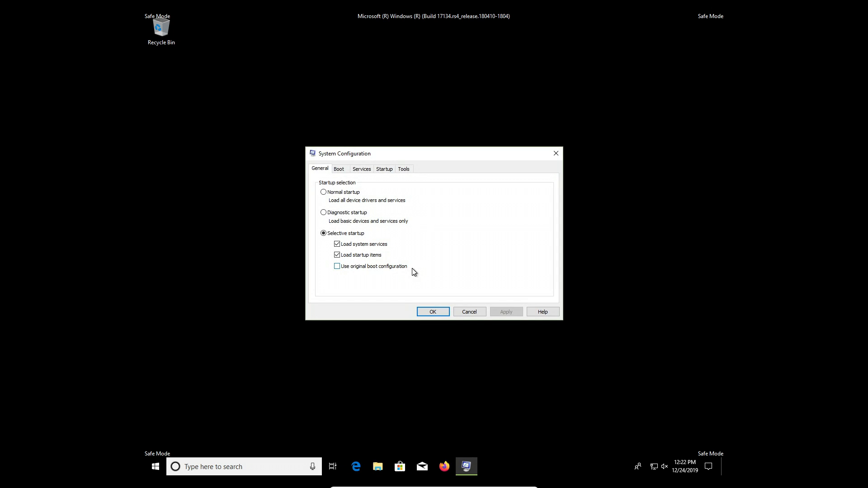
- Untick Safe boot on the Boot tab, confirm, and restart into normal Windows
{"action": "left_click", "coordinate": [338, 169]}
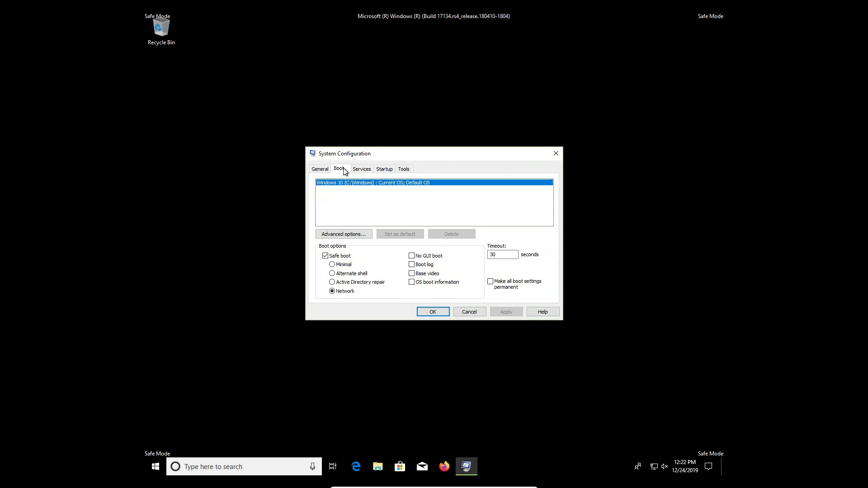
{"action": "left_click", "coordinate": [325, 254]}
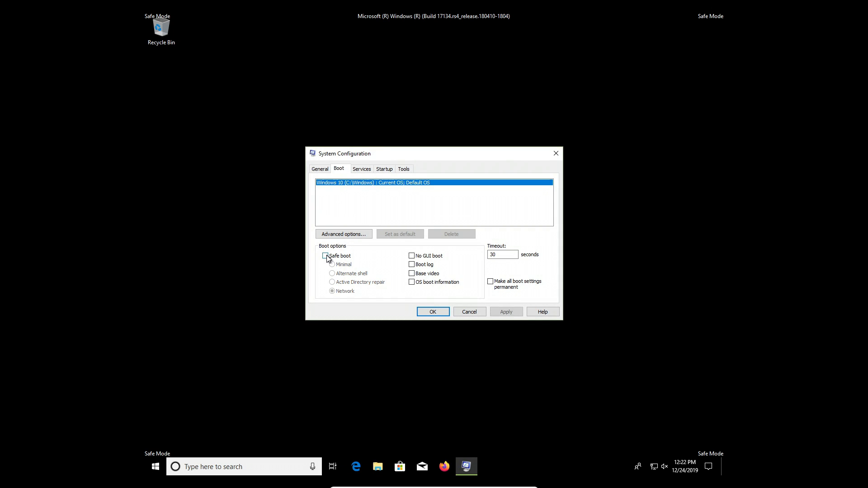
{"action": "left_click", "coordinate": [325, 256]}
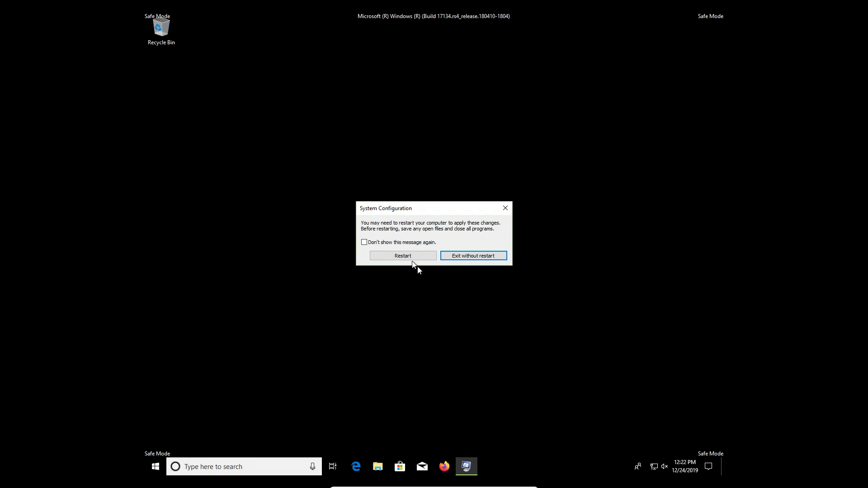
{"action": "left_click", "coordinate": [472, 255]}
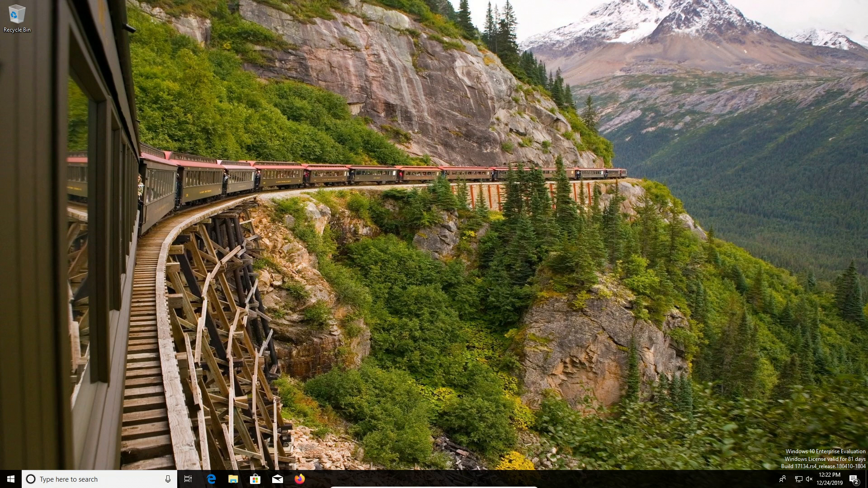